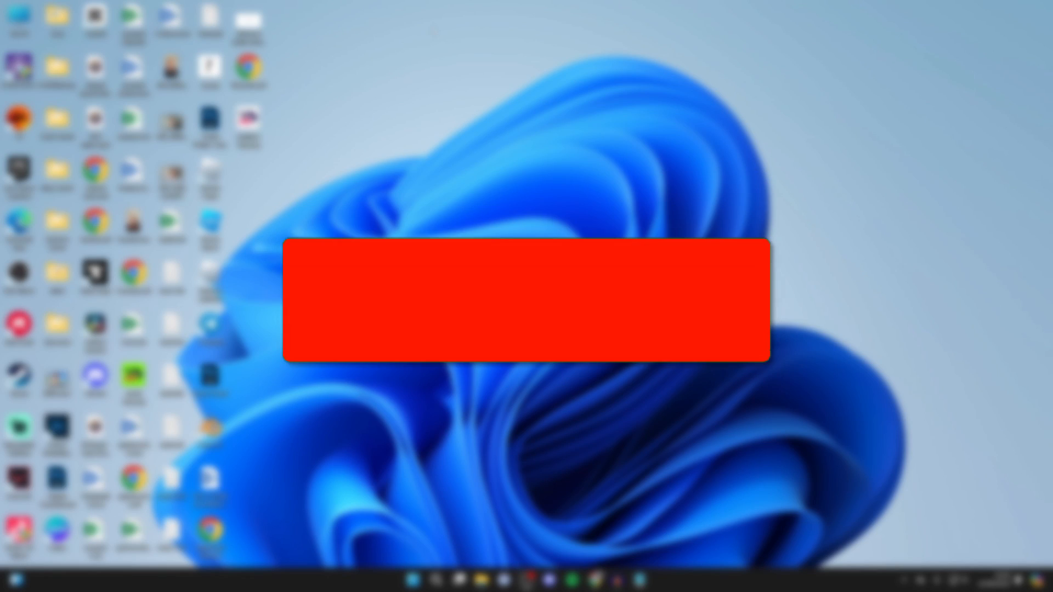
Launch Device Manager from the Start menu search
left_click(527, 295)
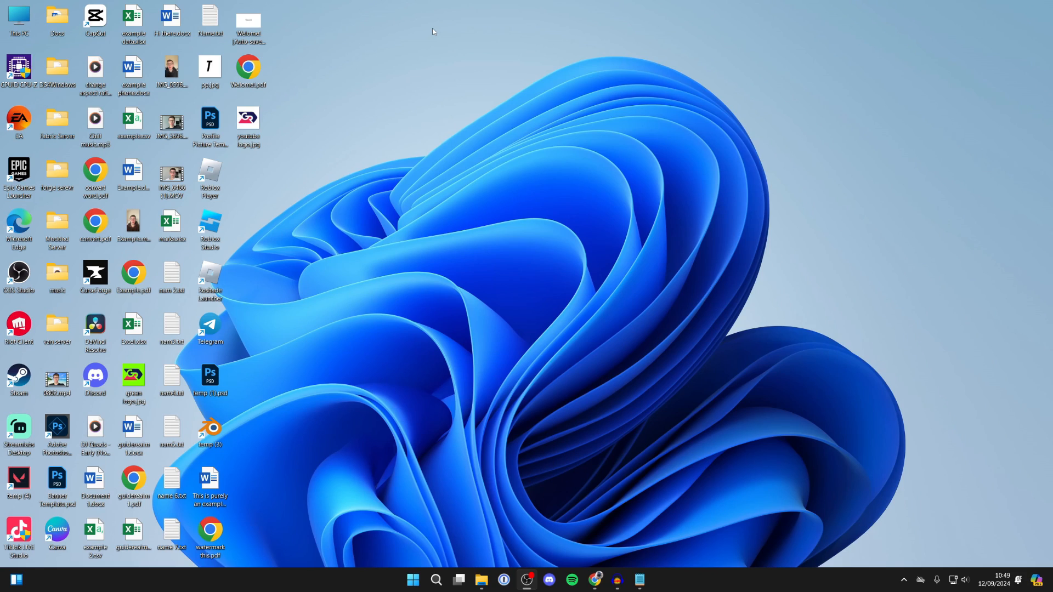
left_click(413, 579)
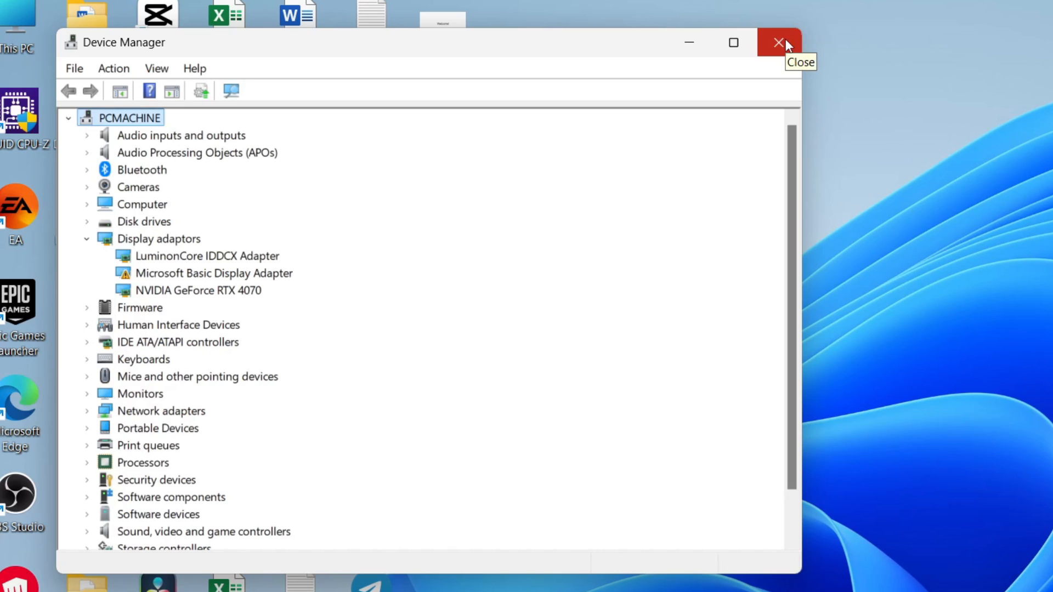
Expand the Mice and other pointing devices category to list the connected mice
left_click(143, 221)
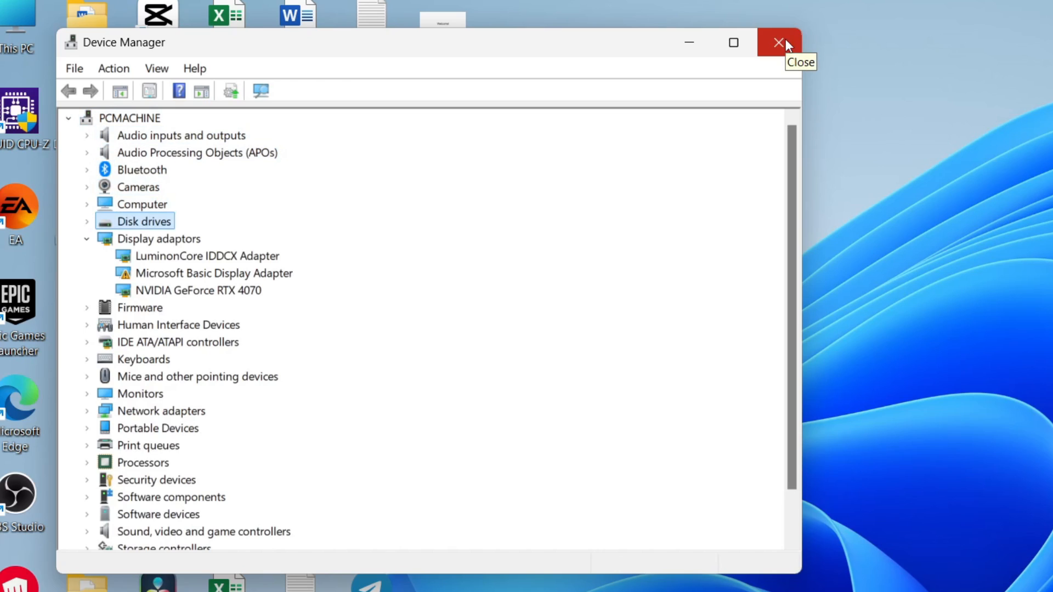
left_click(196, 377)
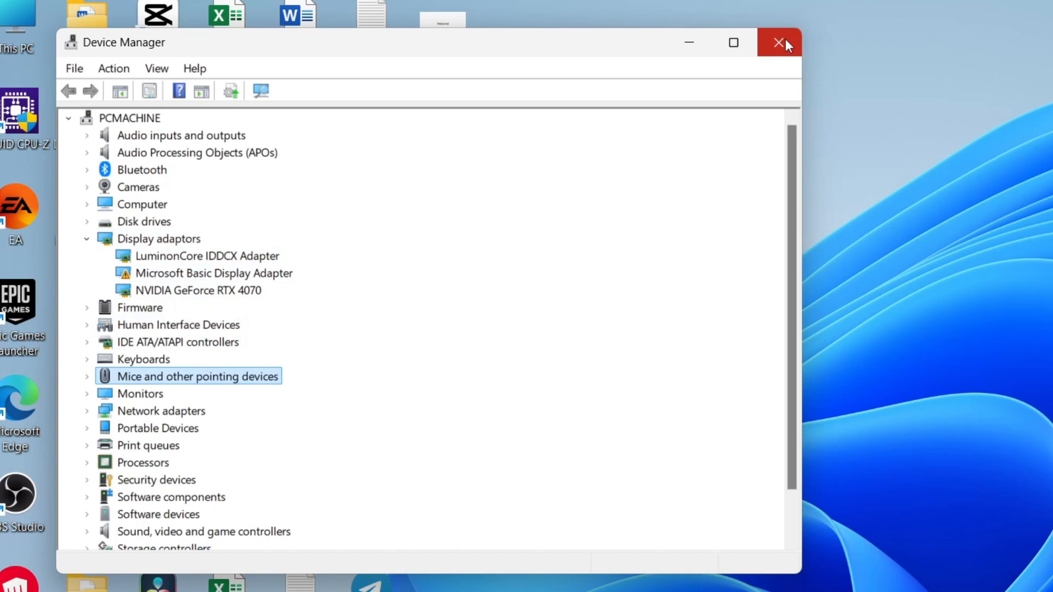
left_click(86, 376)
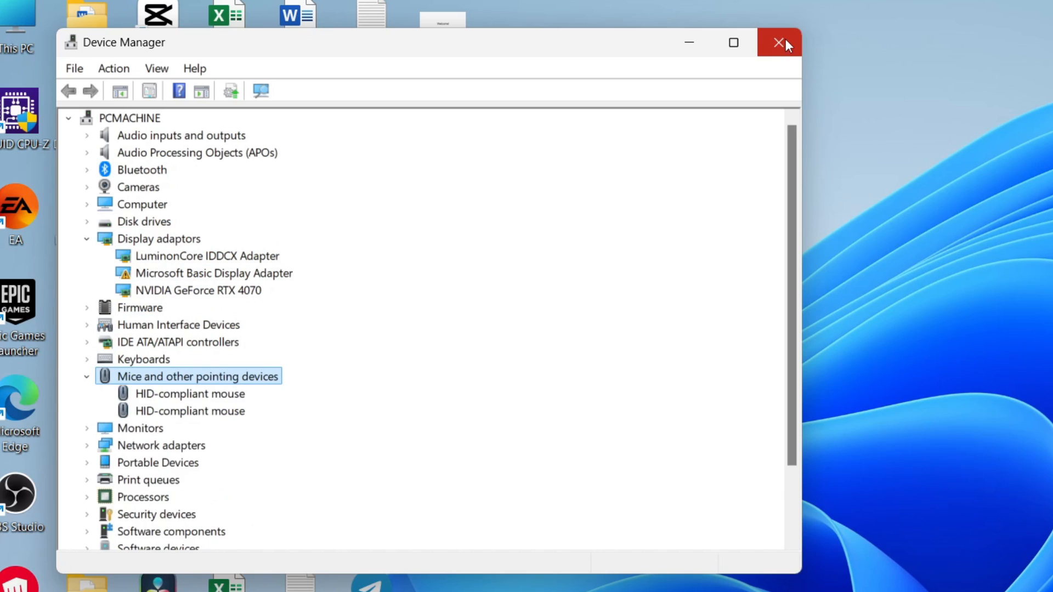
Bring up the properties of the first HID-compliant mouse
left_click(190, 394)
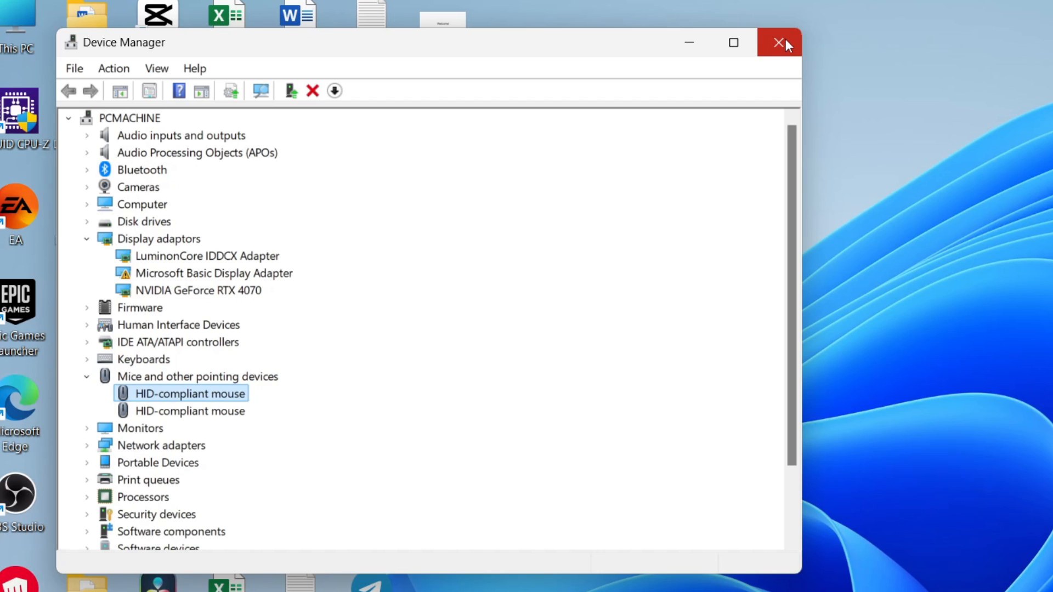
double_click(189, 392)
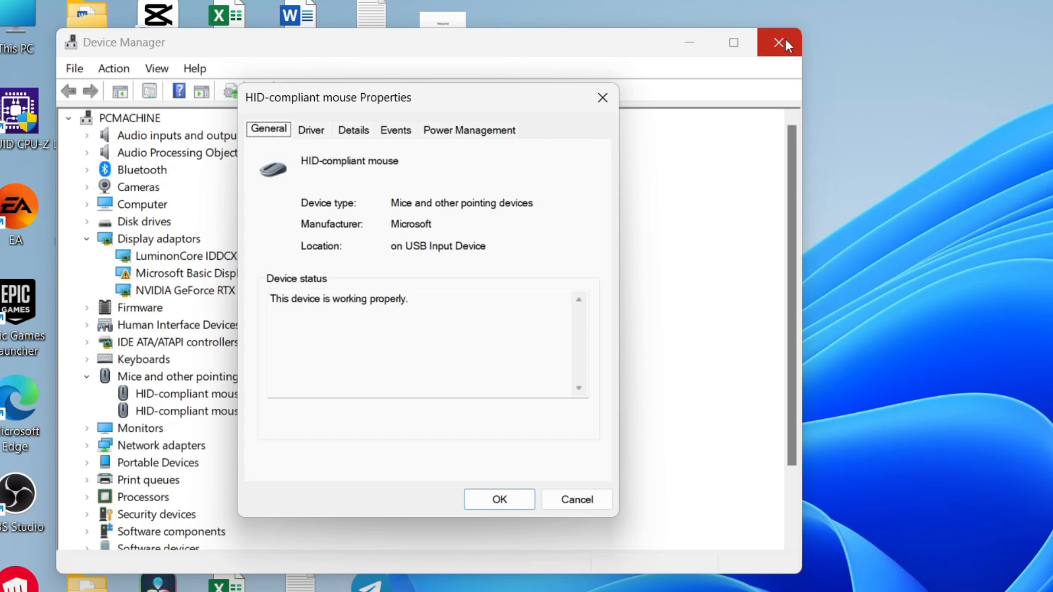
From the Driver tab, uninstall the first HID-compliant mouse device
left_click(310, 130)
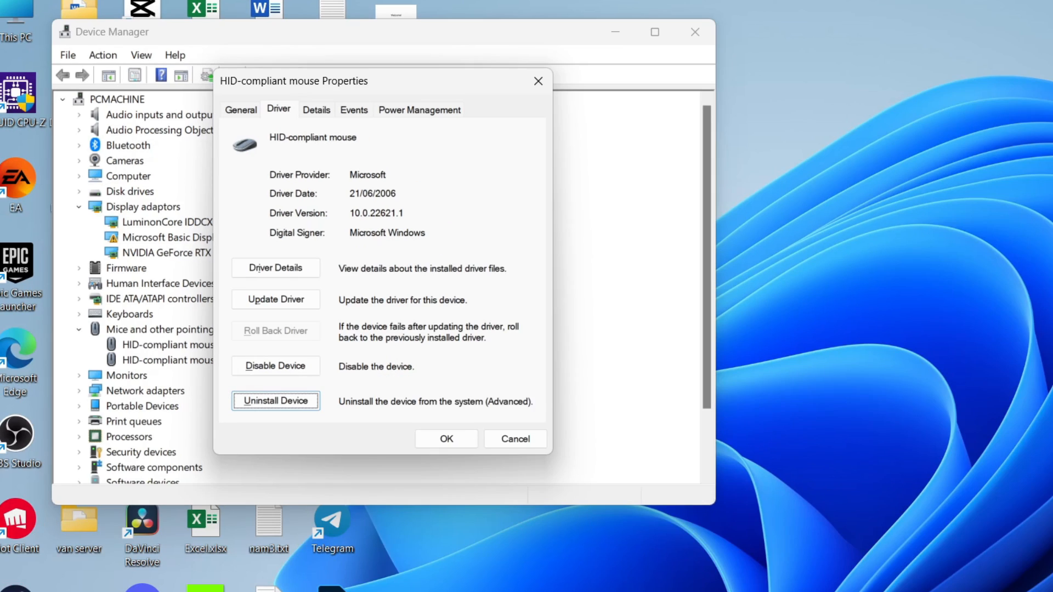
left_click(274, 401)
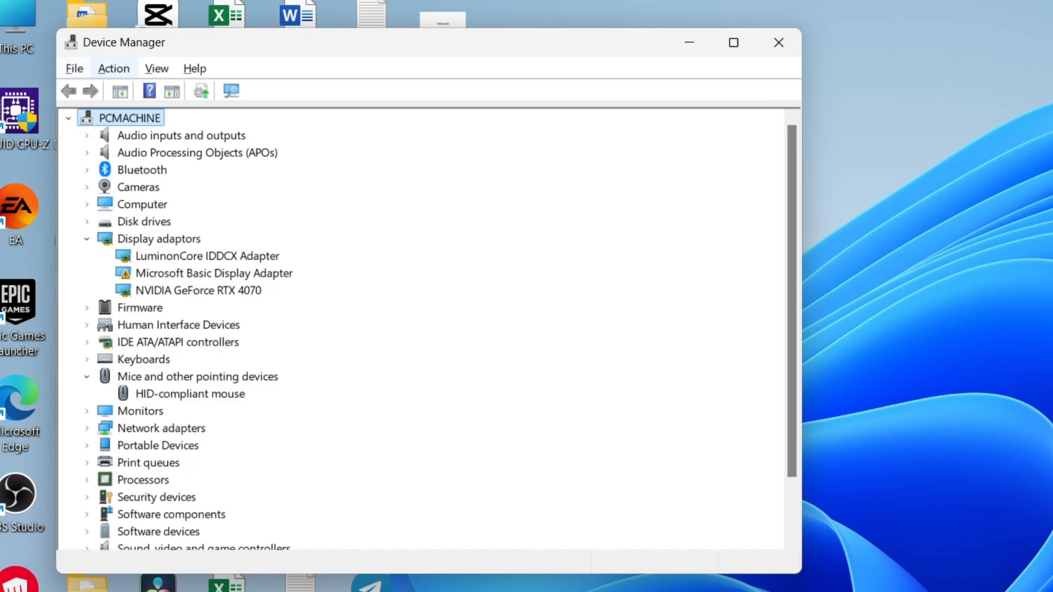
Run Action > Scan for hardware changes to reinstall the removed mouse
left_click(113, 68)
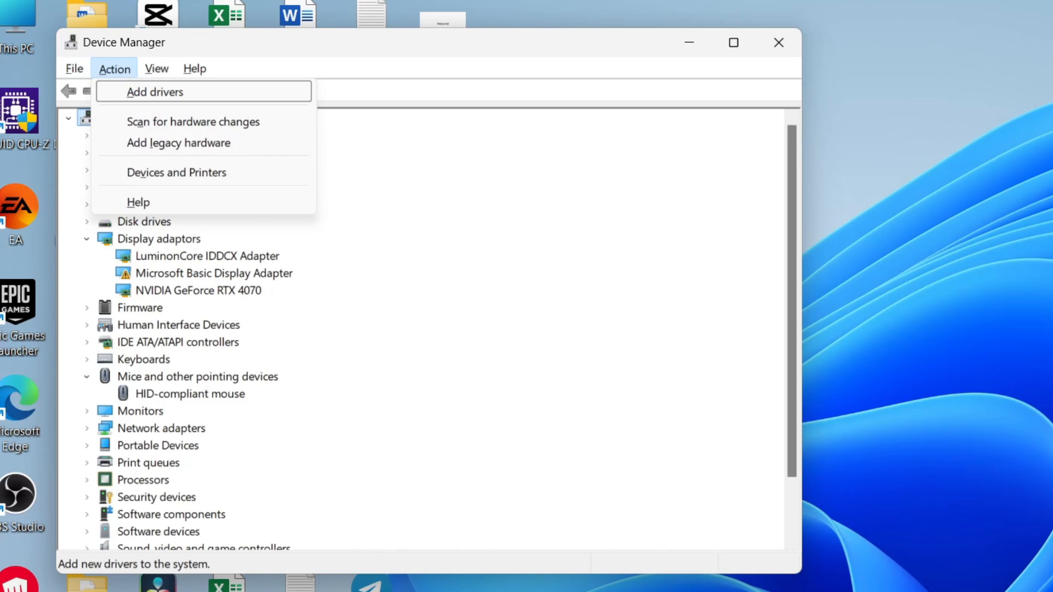
mouse_move(193, 122)
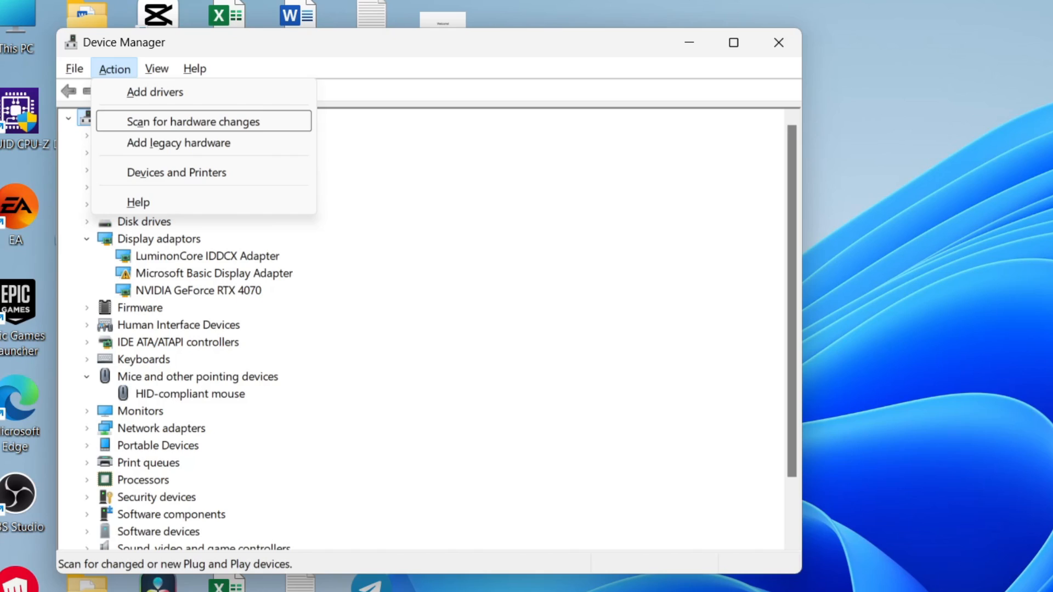
left_click(193, 121)
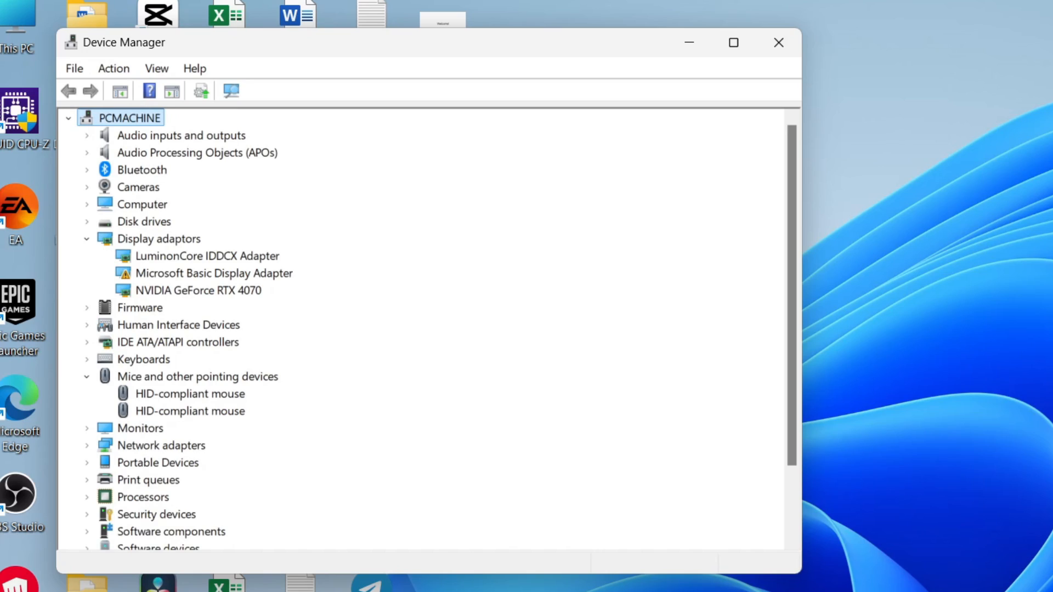
mouse_move(853, 458)
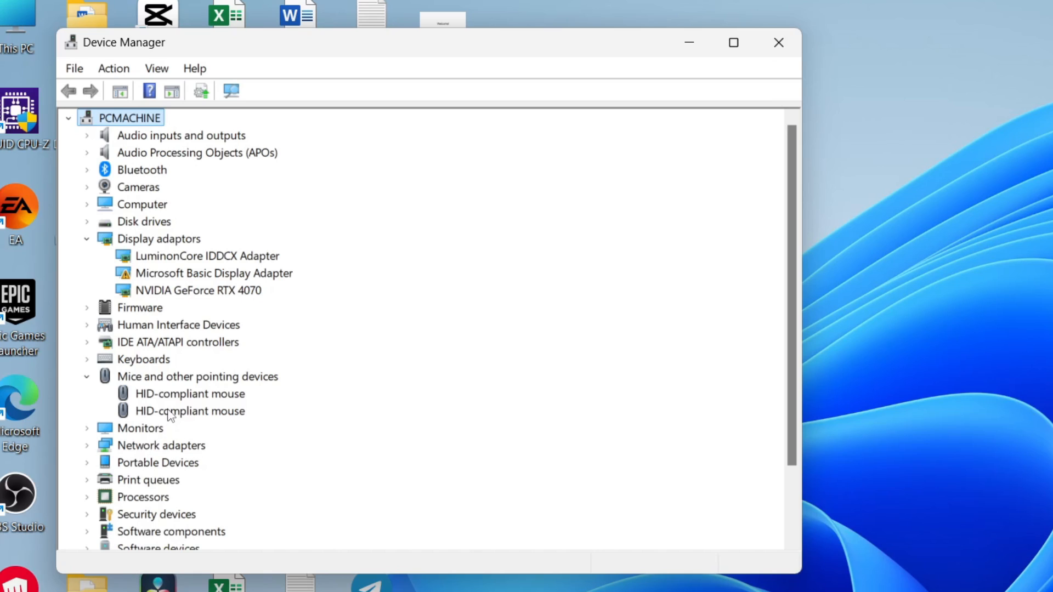
left_click(179, 135)
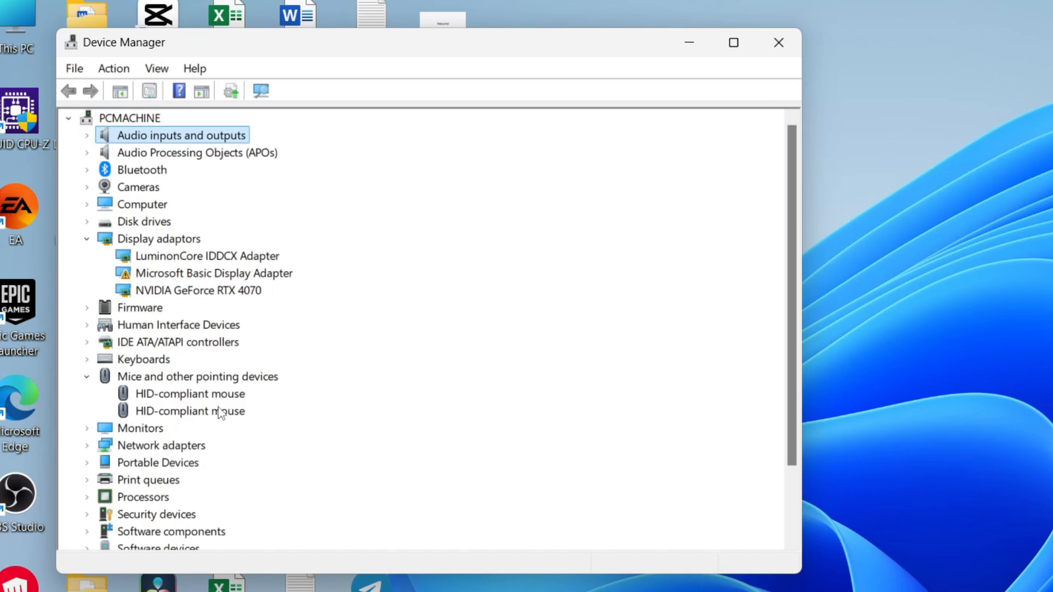
left_click(190, 411)
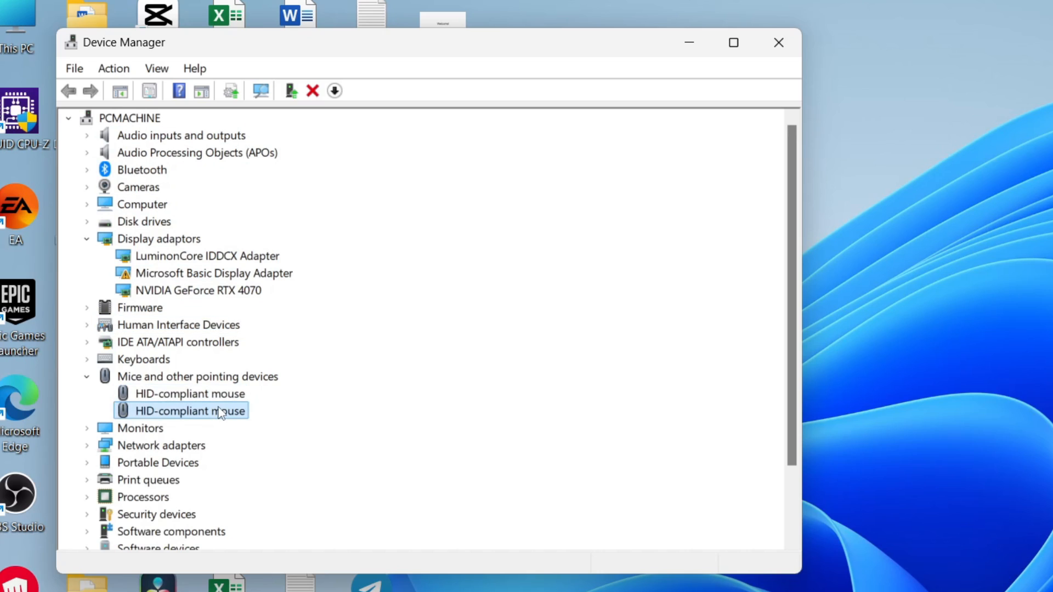